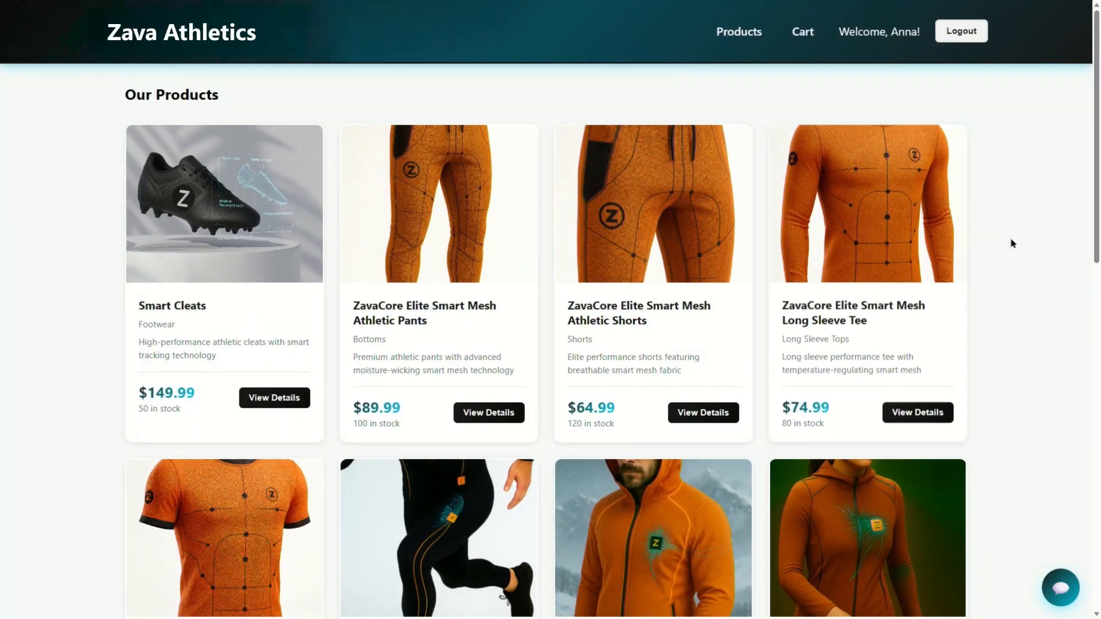
Step: Ask the Zava Athletics support chat for recommendations on athletic shorts
{"action": "scroll", "scroll_direction": "down", "scroll_amount": 3}
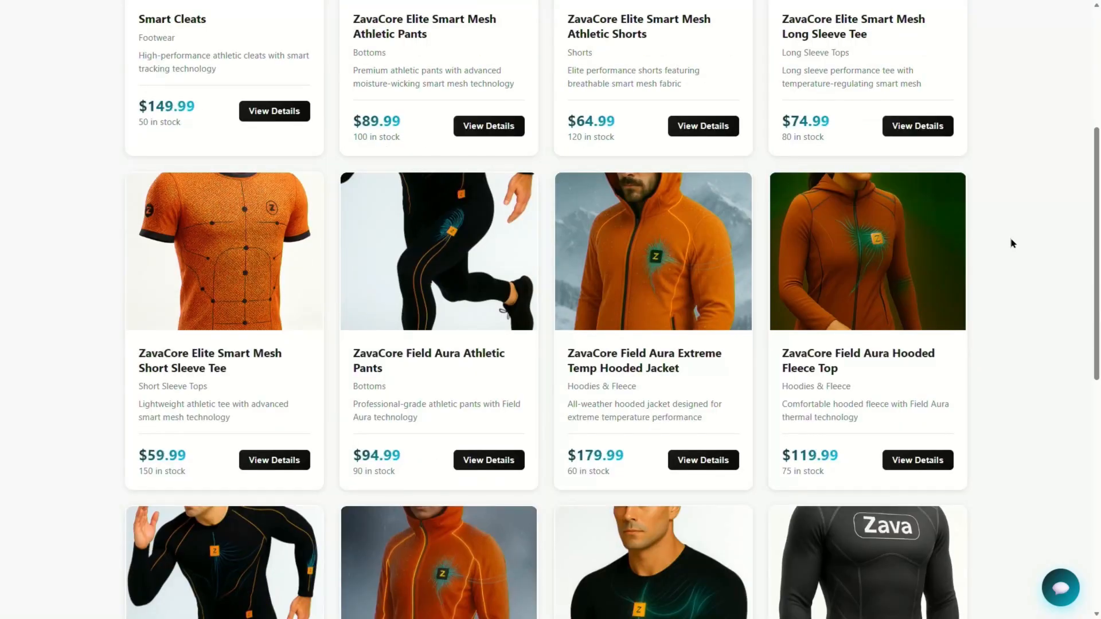
{"action": "scroll", "scroll_direction": "up", "scroll_amount": 3}
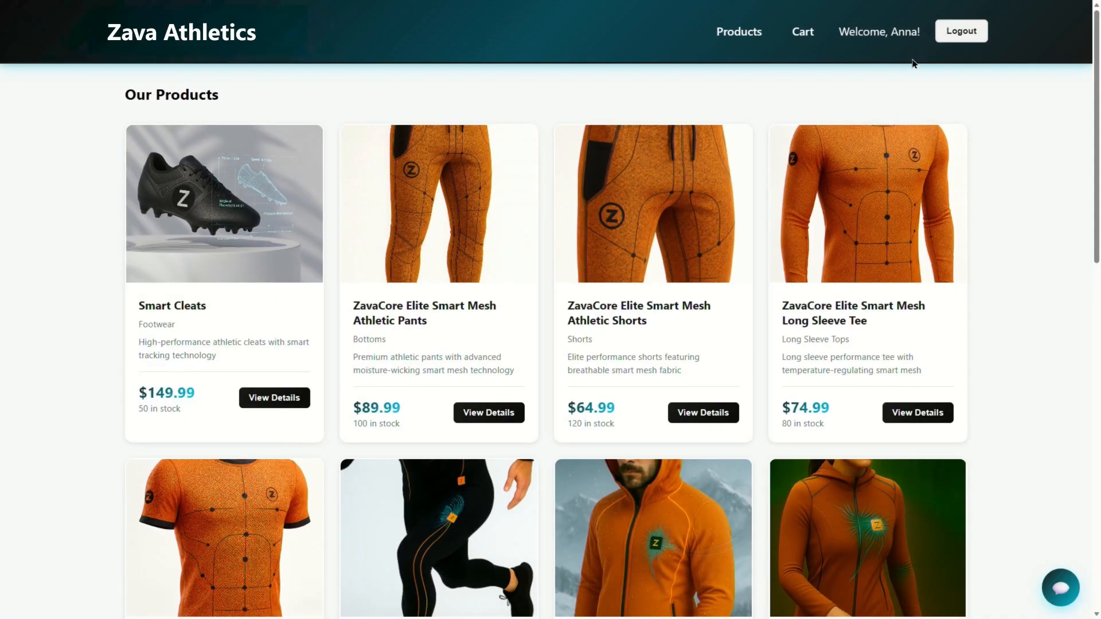
{"action": "scroll", "scroll_direction": "down", "scroll_amount": 3}
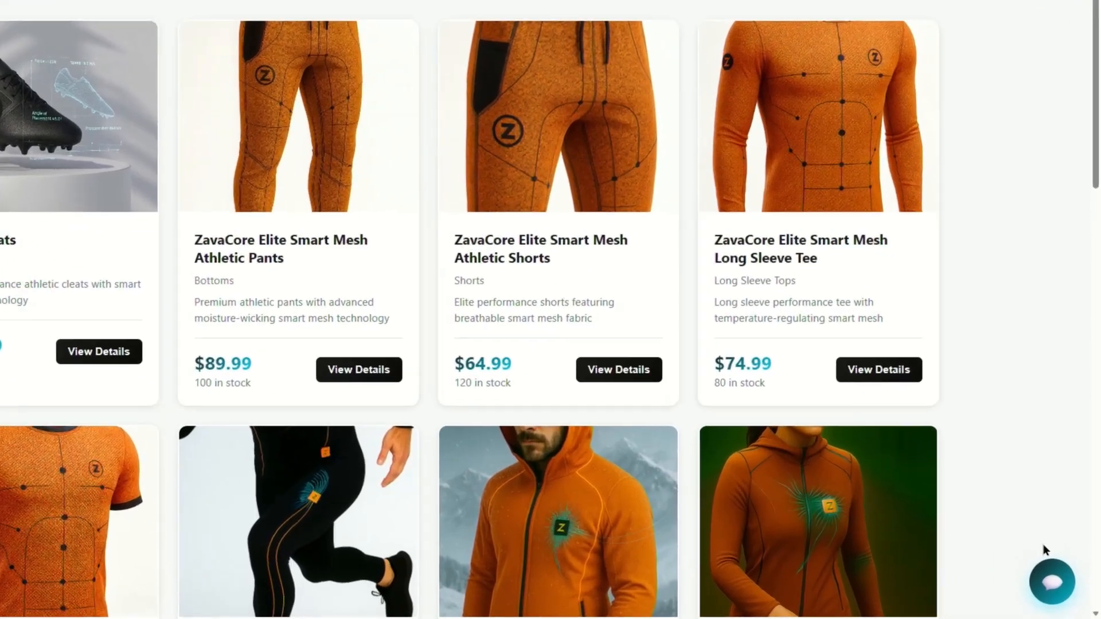
{"action": "left_click", "coordinate": [1052, 581]}
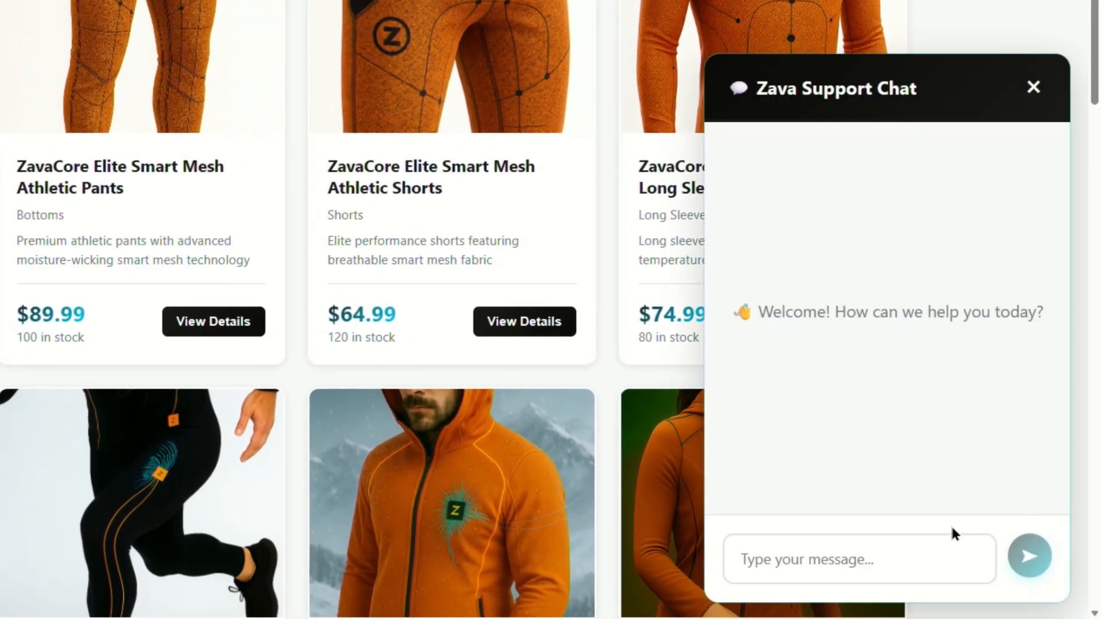
{"action": "type", "text": "Hi! I'm looking for athletic sho"}
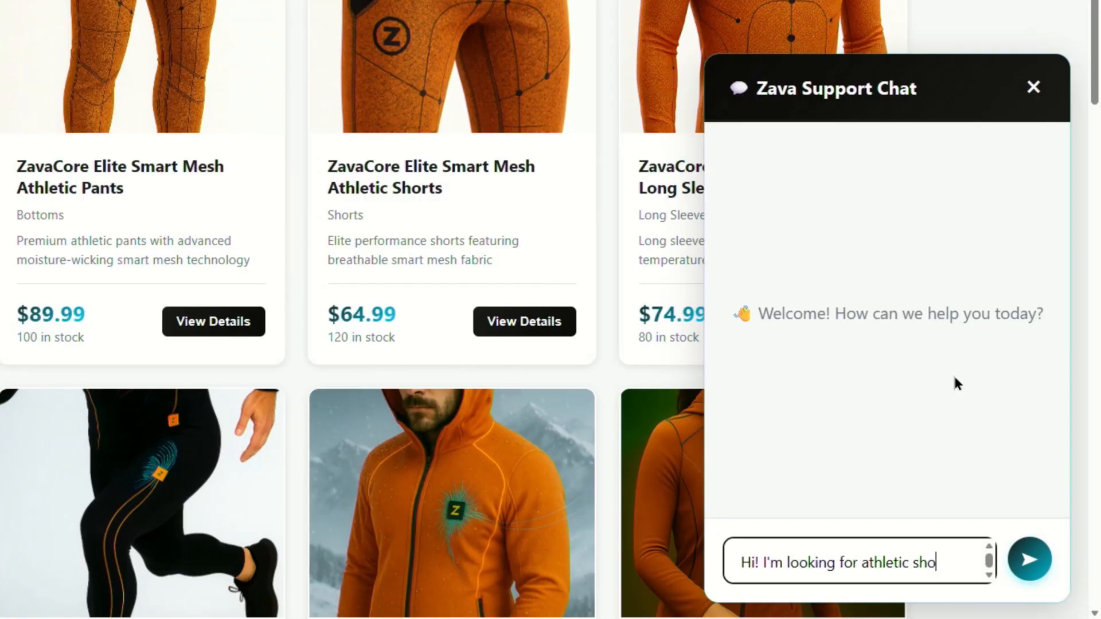
{"action": "left_click", "coordinate": [1030, 560]}
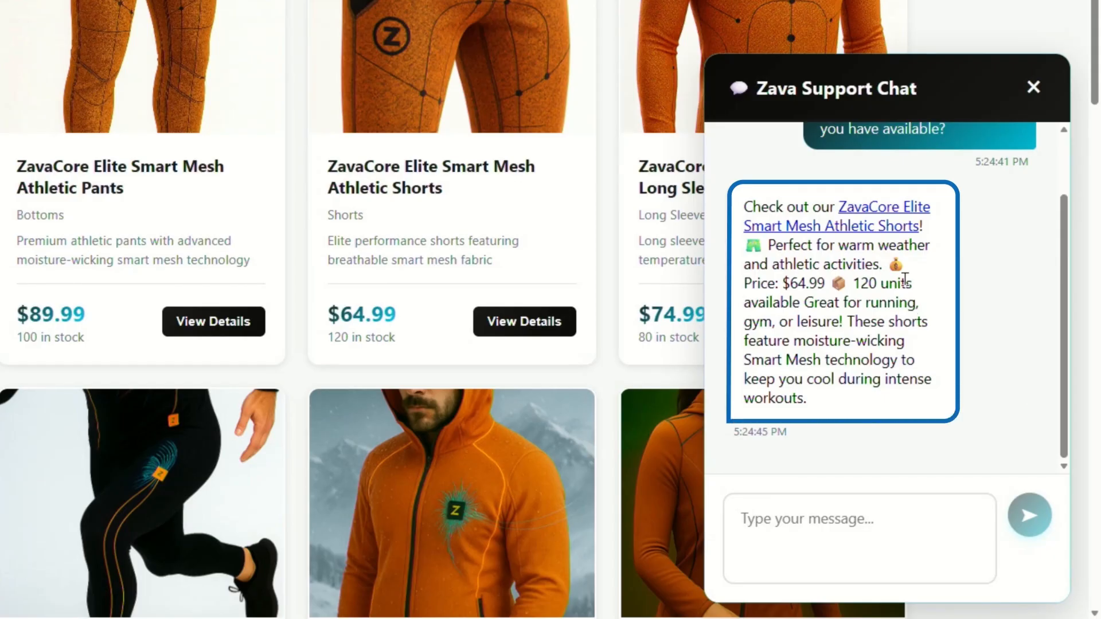
{"action": "mouse_move", "coordinate": [877, 228]}
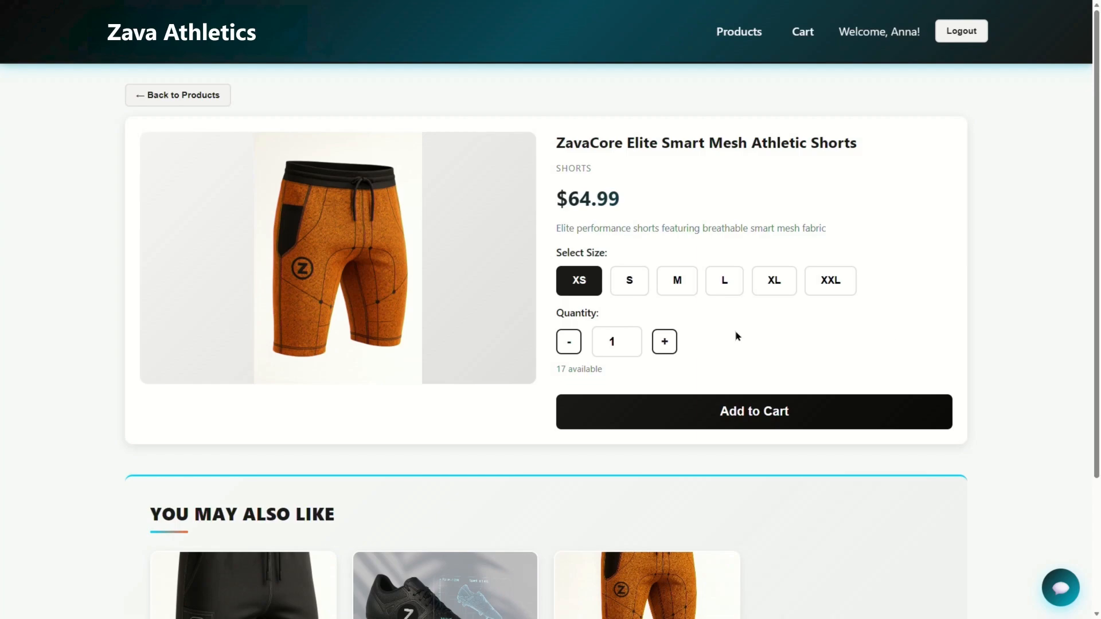
Step: Add the athletic shorts in size S to the cart and view it
{"action": "left_click", "coordinate": [629, 280]}
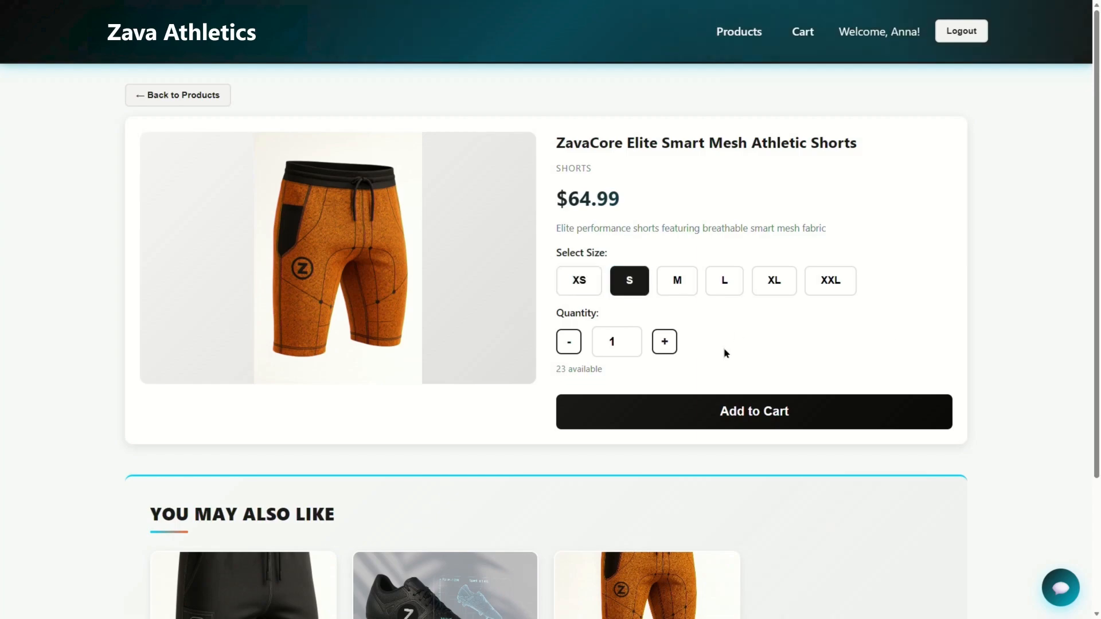
{"action": "left_click", "coordinate": [754, 411]}
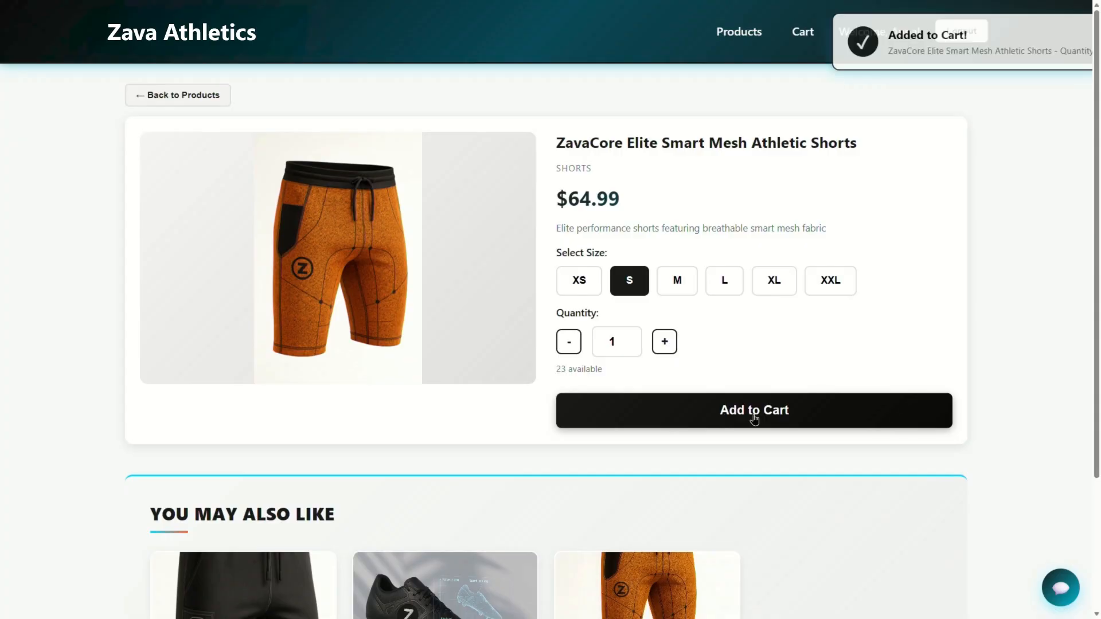
{"action": "left_click", "coordinate": [796, 32]}
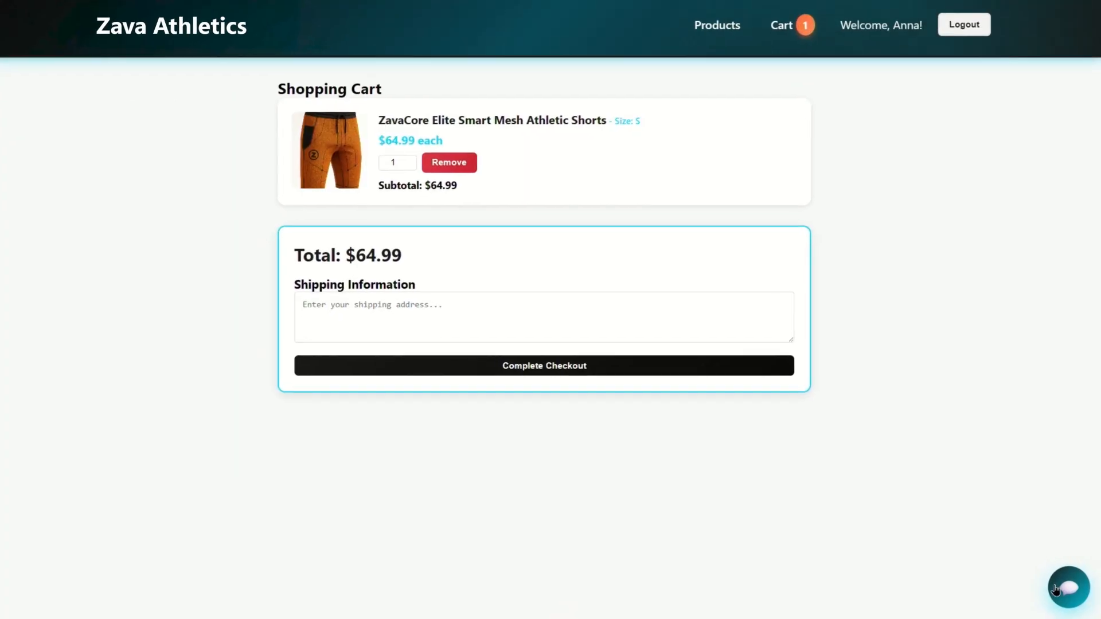
Step: Ask the chat for matching athletic pants and open the recommended pants page
{"action": "left_click", "coordinate": [1068, 588]}
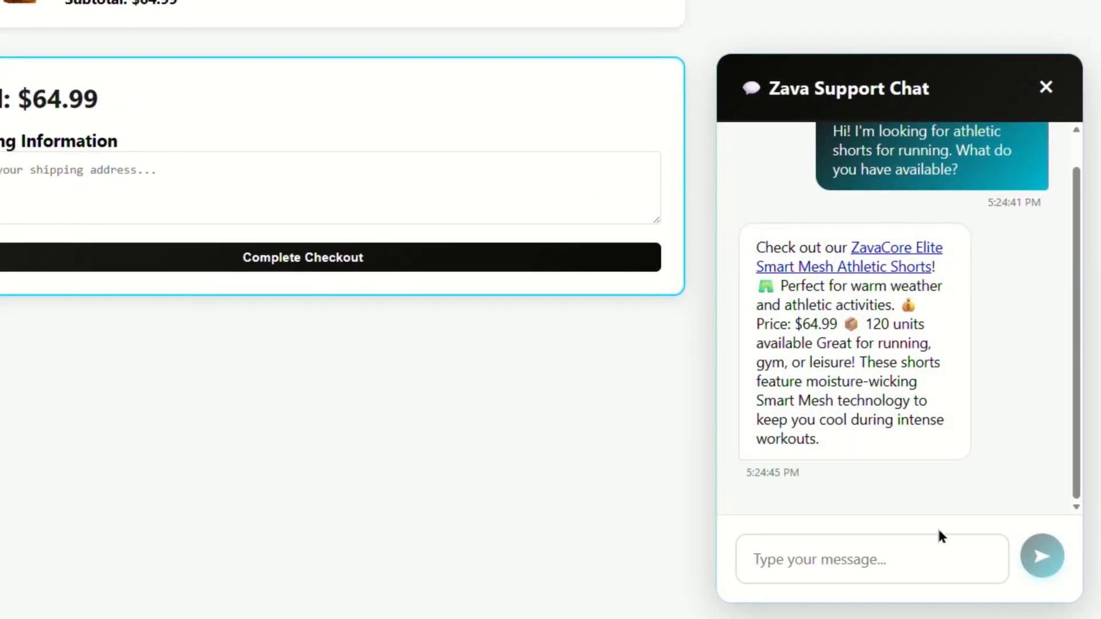
{"action": "type", "text": "That sounds pe"}
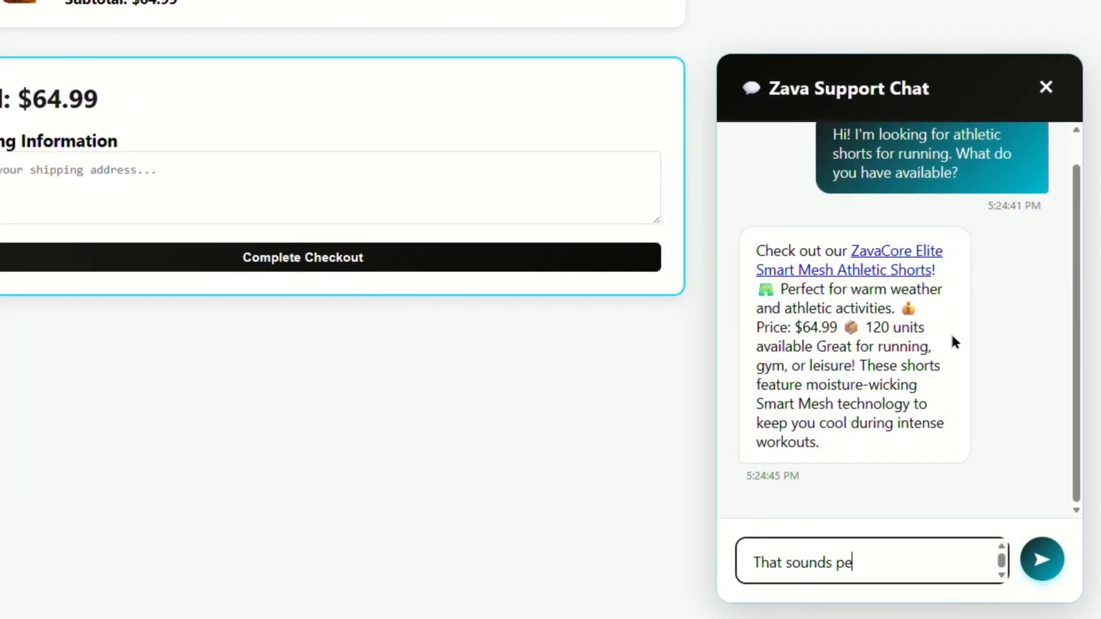
{"action": "type", "text": "rfect! Do you have matching athletic pants?"}
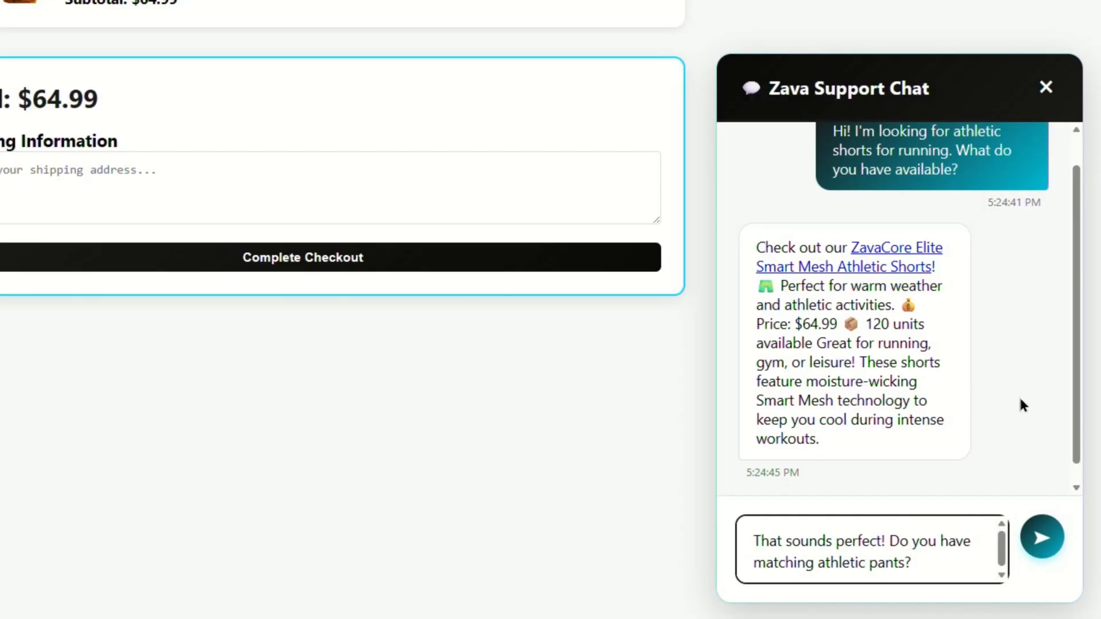
{"action": "left_click", "coordinate": [1042, 537]}
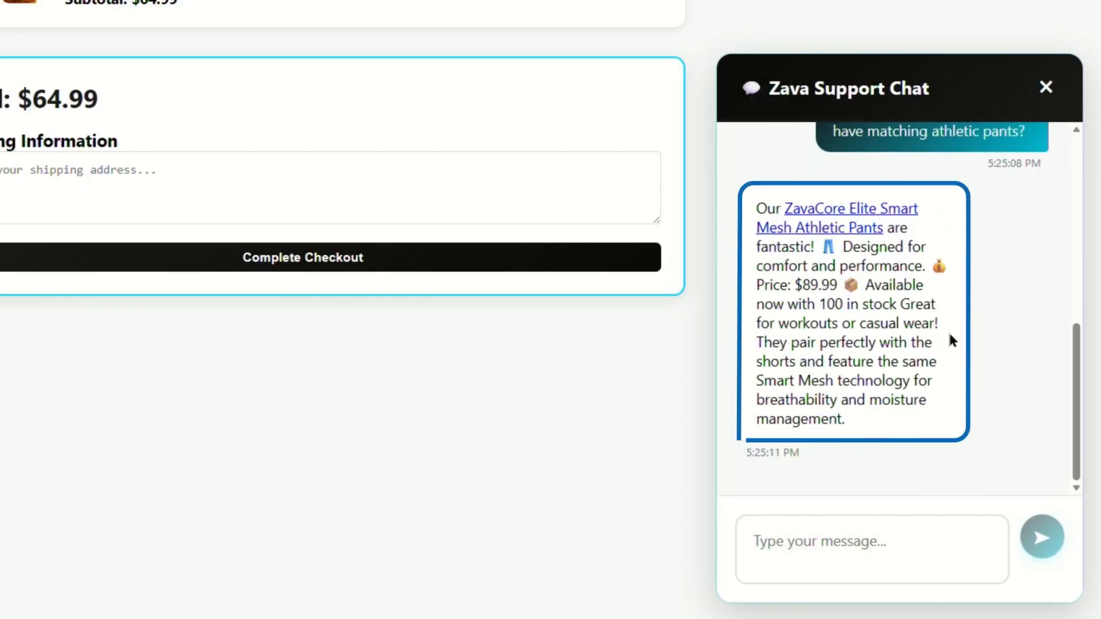
{"action": "left_click", "coordinate": [837, 218]}
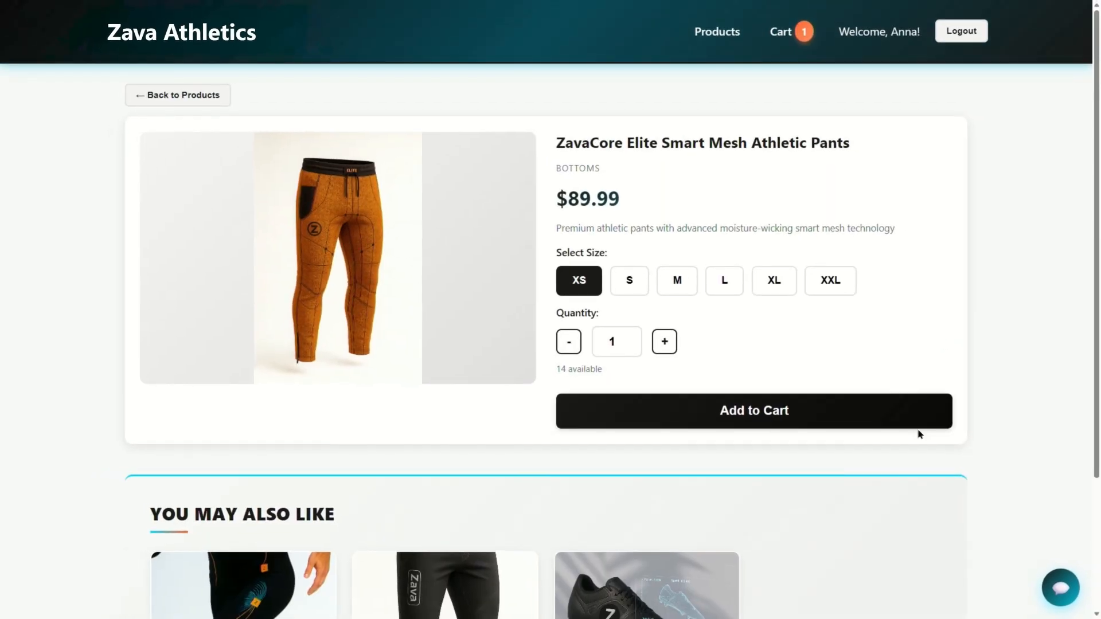
Step: Add the athletic pants in size XS to the cart
{"action": "scroll", "scroll_direction": "down", "scroll_amount": 3}
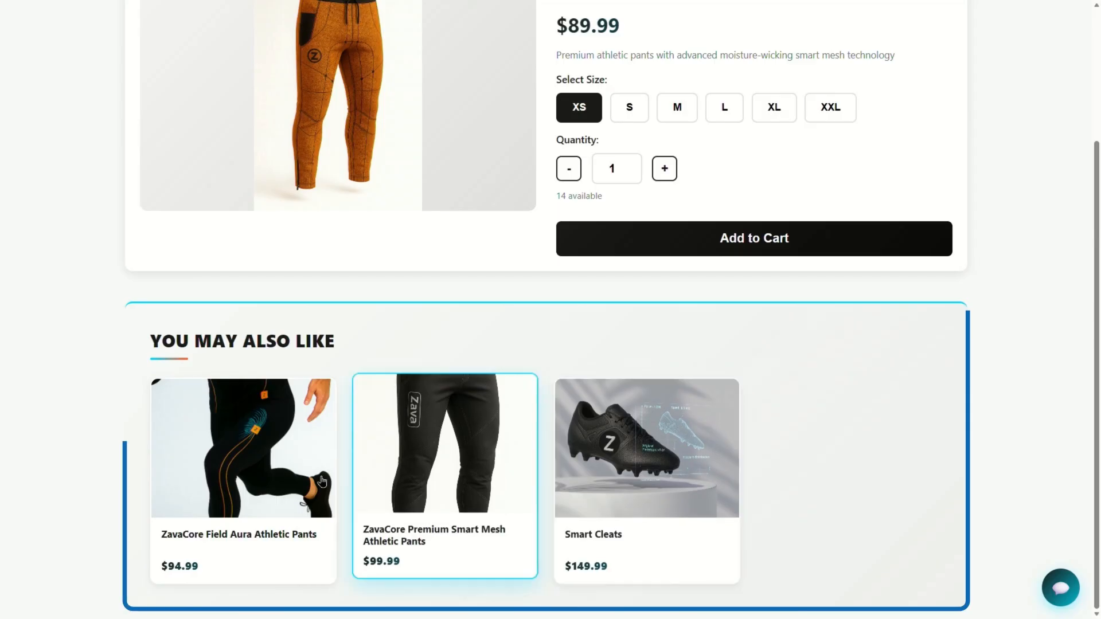
{"action": "mouse_move", "coordinate": [842, 482]}
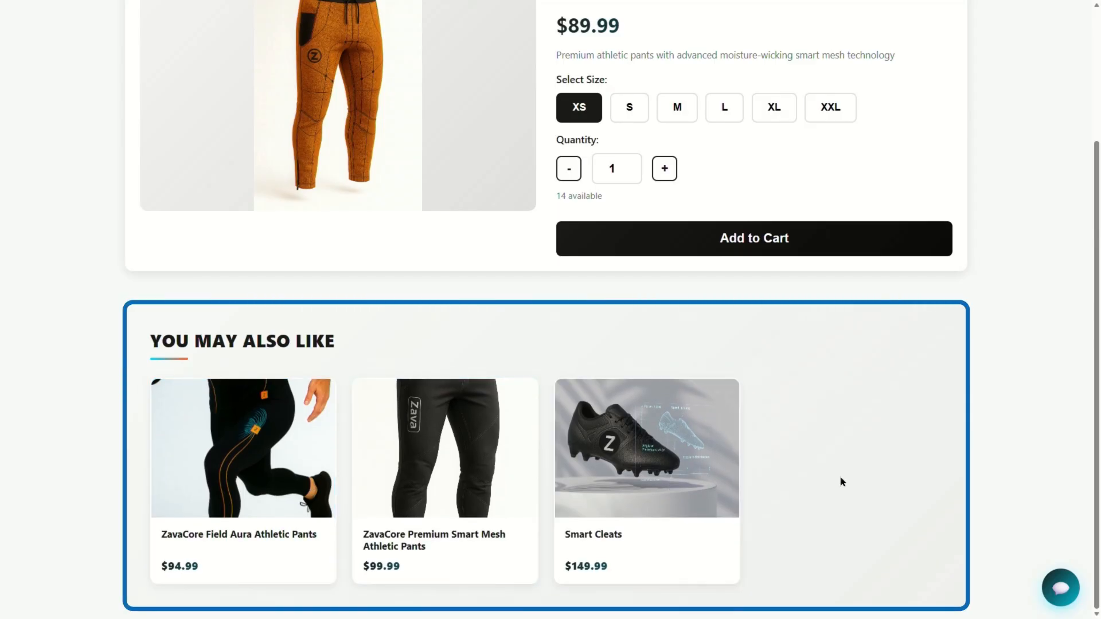
{"action": "left_click", "coordinate": [753, 238]}
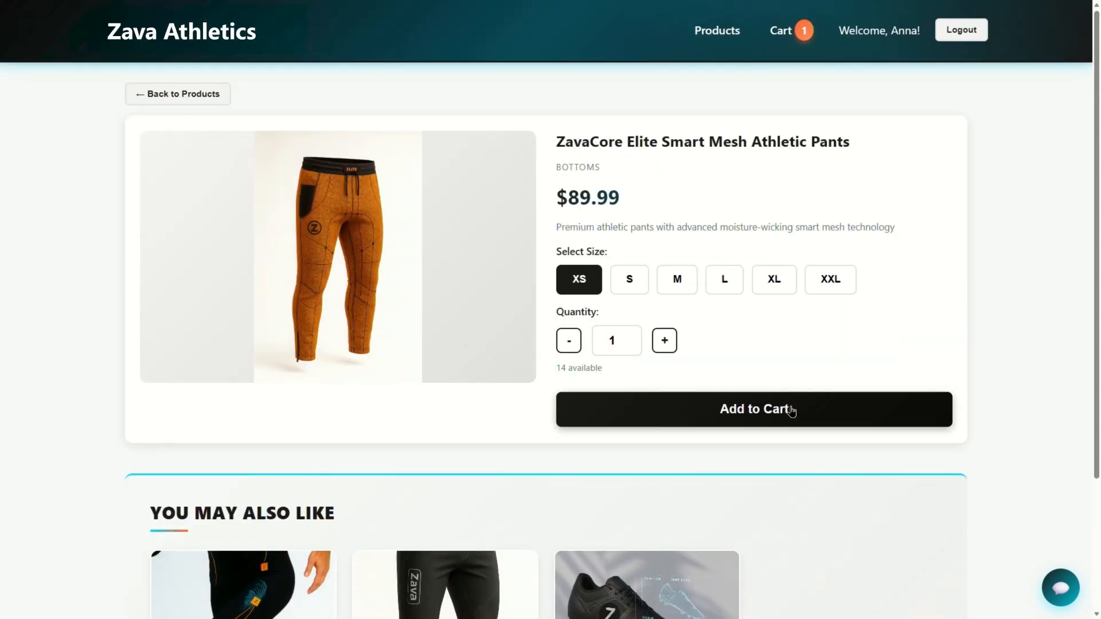
{"action": "left_click", "coordinate": [754, 410]}
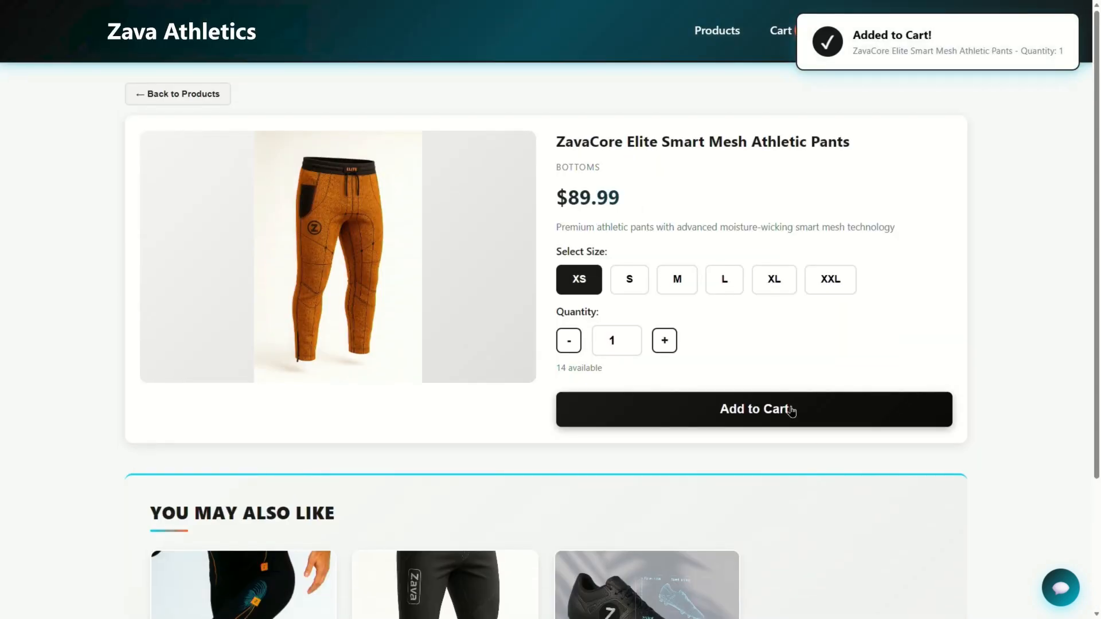
Step: Check out with shipping address 123 OneLake Drive, Fabric, TX 77777
{"action": "left_click", "coordinate": [779, 31]}
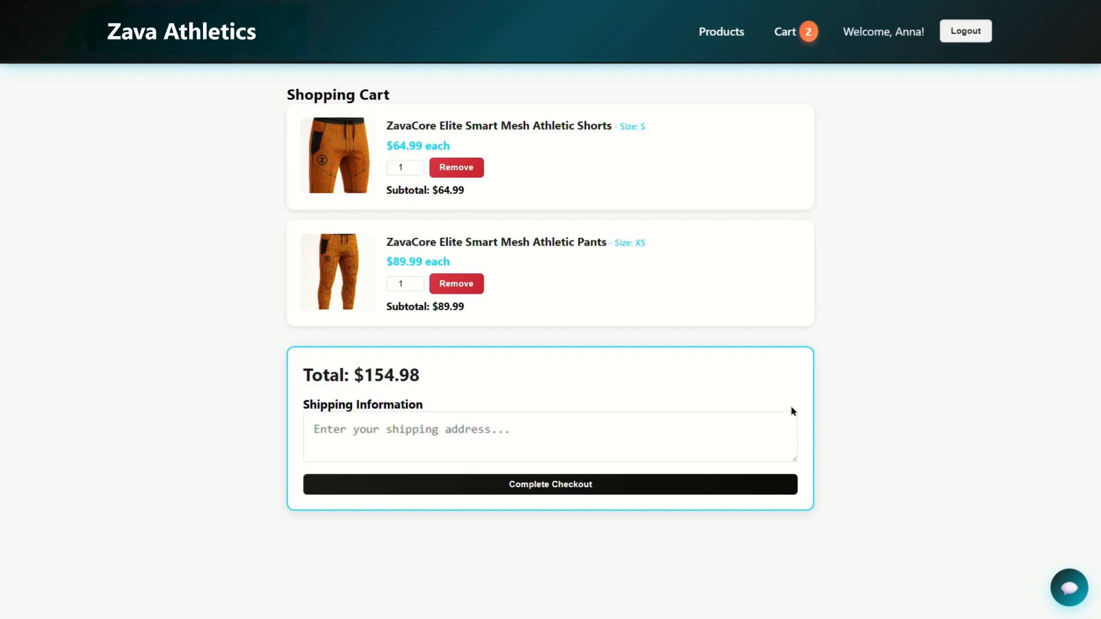
{"action": "type", "text": "123 OneLake Dr"}
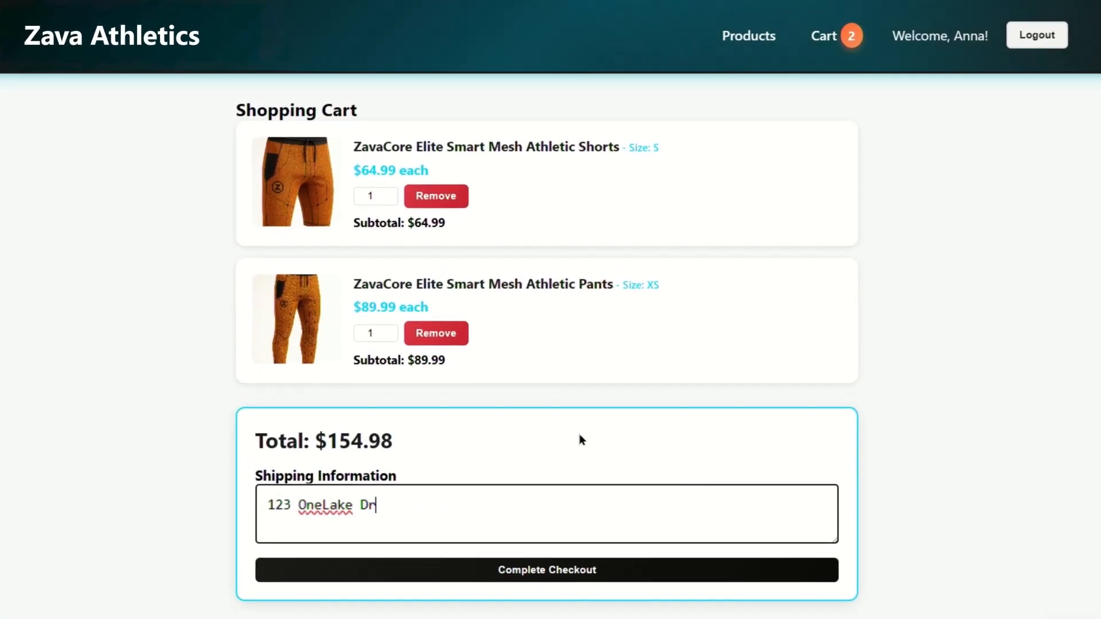
{"action": "type", "text": "ive, Fabric, TX 77777"}
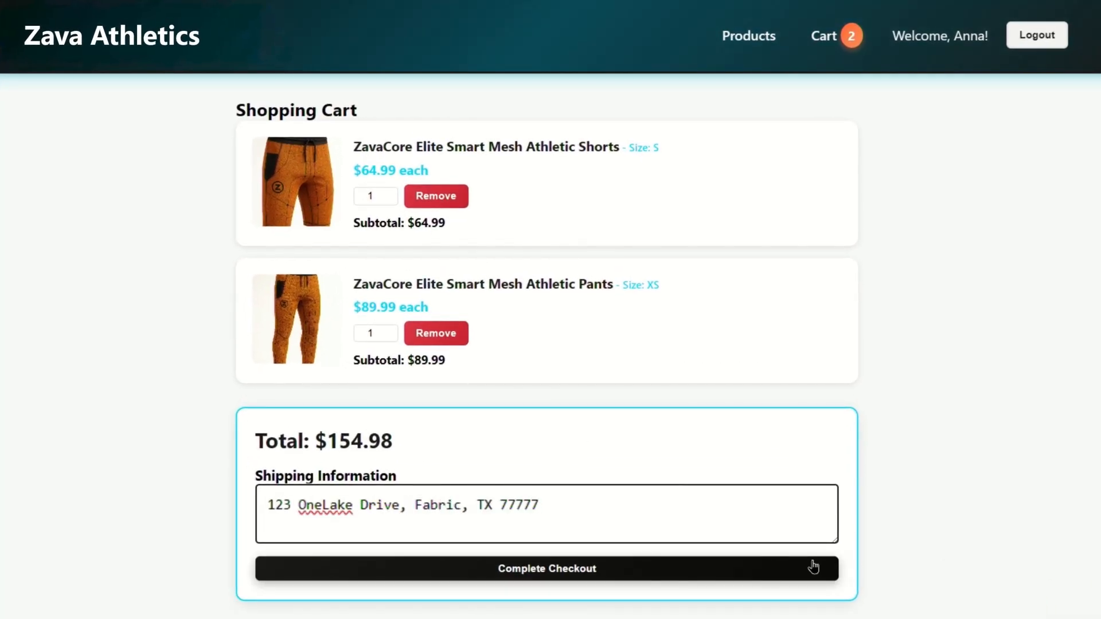
{"action": "left_click", "coordinate": [545, 569]}
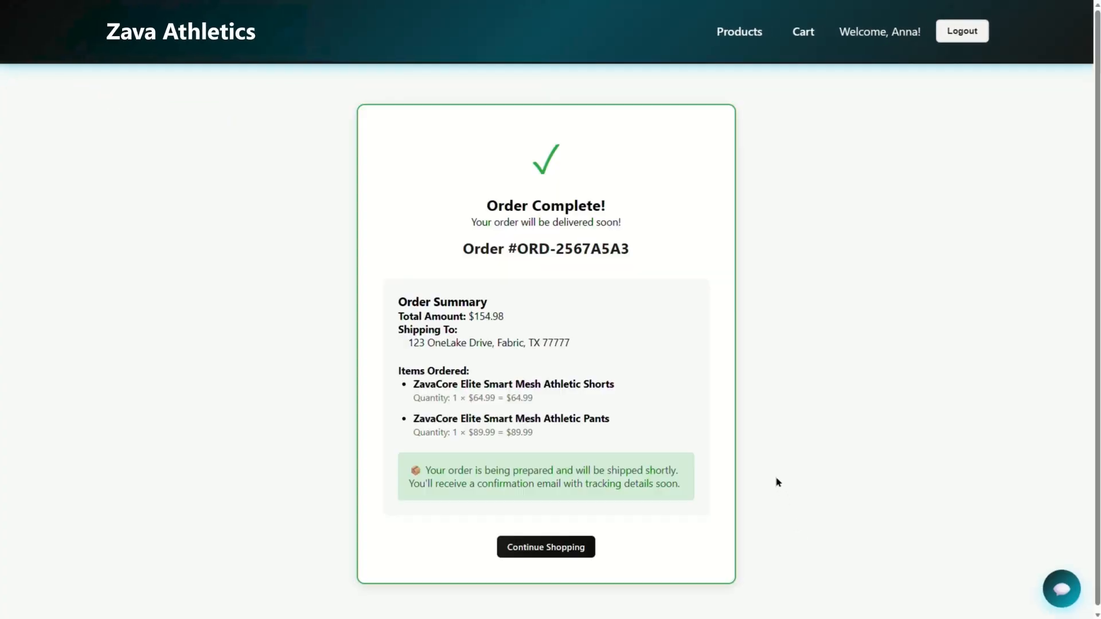
{"action": "mouse_move", "coordinate": [765, 387]}
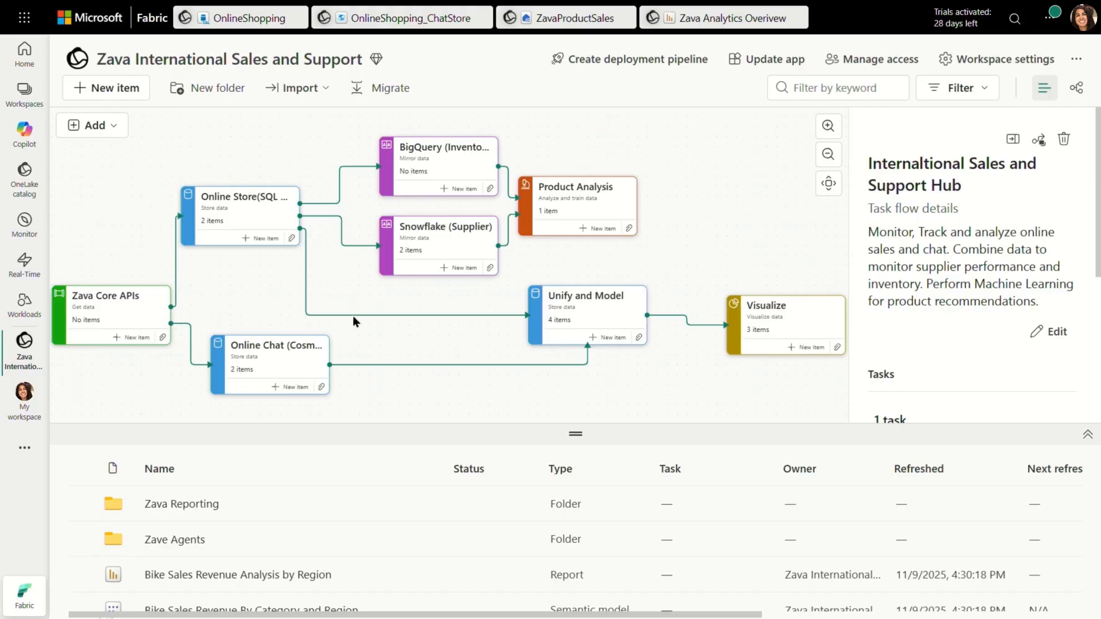
Step: Preview the OrderItems table, then view sitechat messages msg_004 and msg_005 in OnlineShopping_ChatStore
{"action": "left_click", "coordinate": [242, 18]}
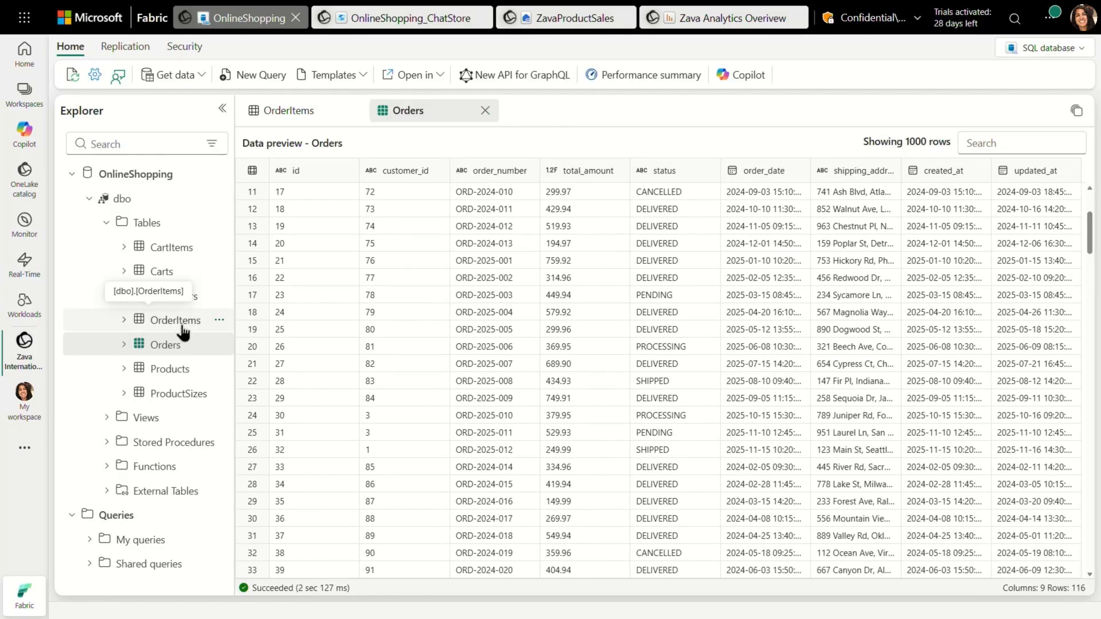
{"action": "left_click", "coordinate": [288, 110]}
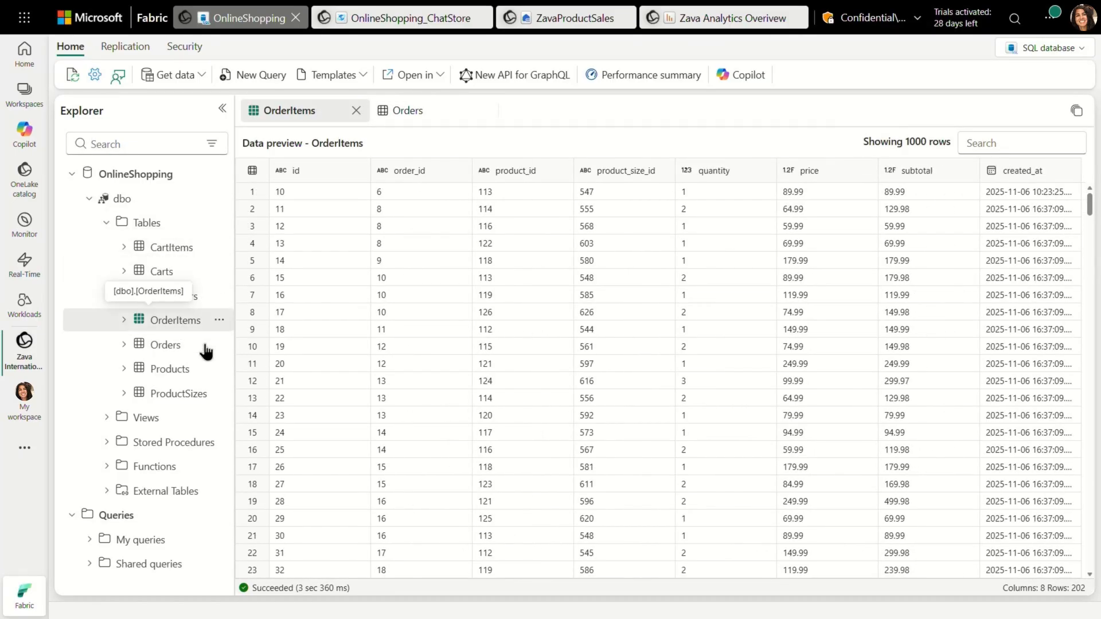
{"action": "mouse_move", "coordinate": [171, 247]}
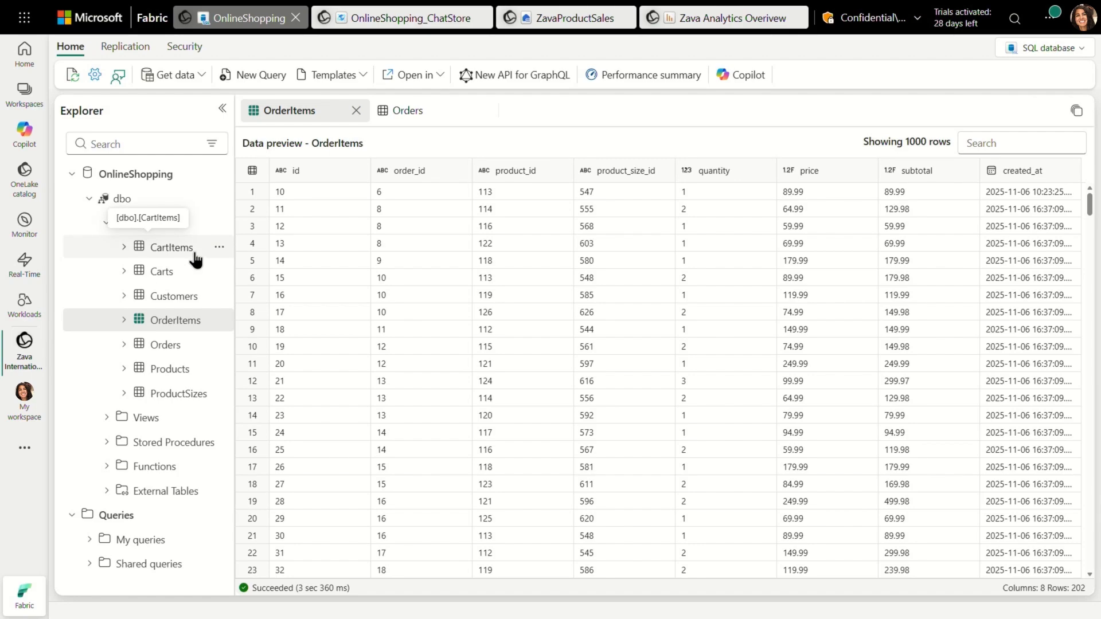
{"action": "left_click", "coordinate": [401, 18]}
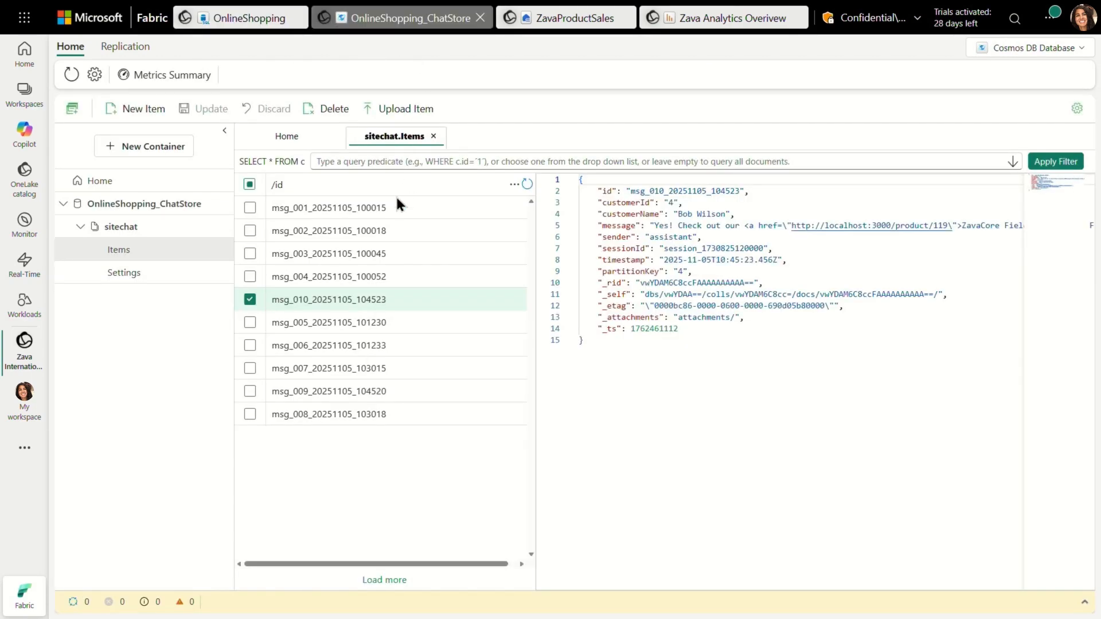
{"action": "left_click", "coordinate": [328, 276]}
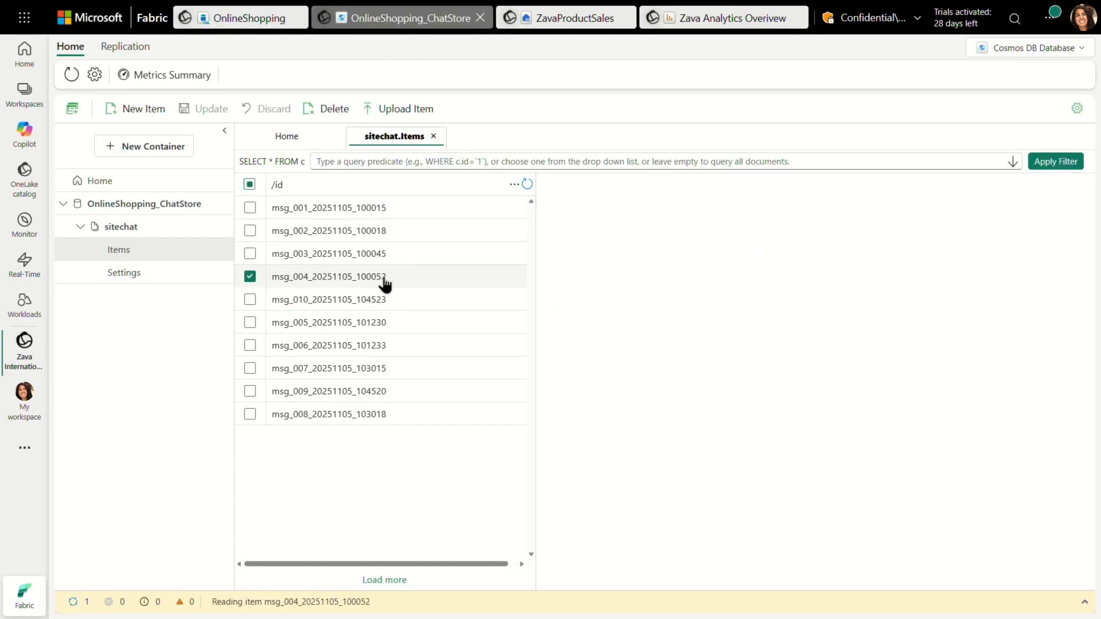
{"action": "left_click", "coordinate": [328, 276]}
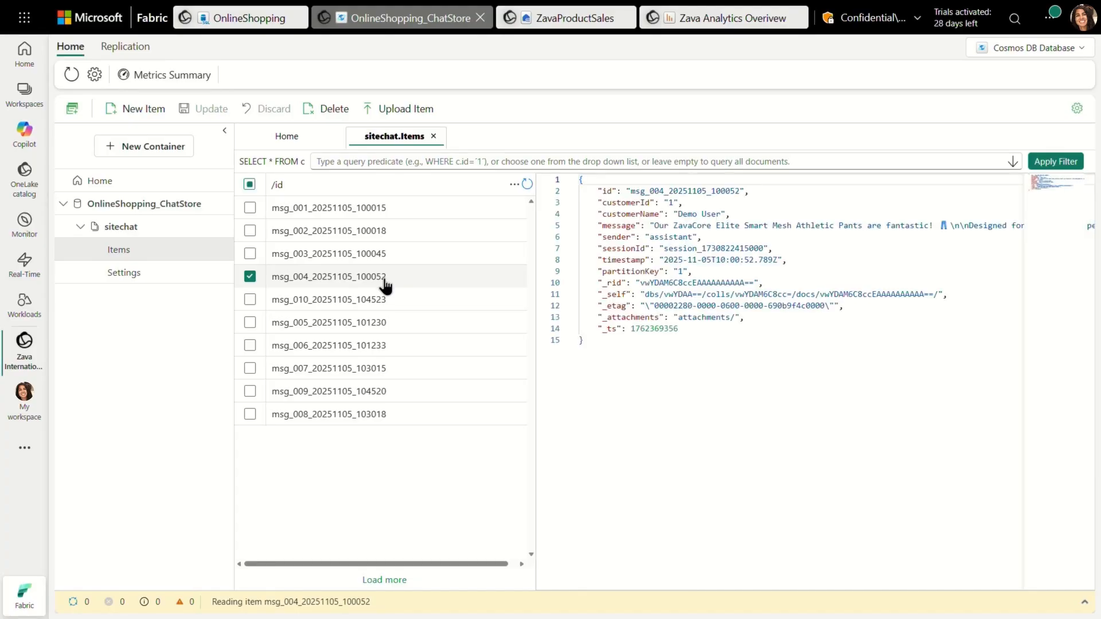
{"action": "left_click", "coordinate": [328, 322]}
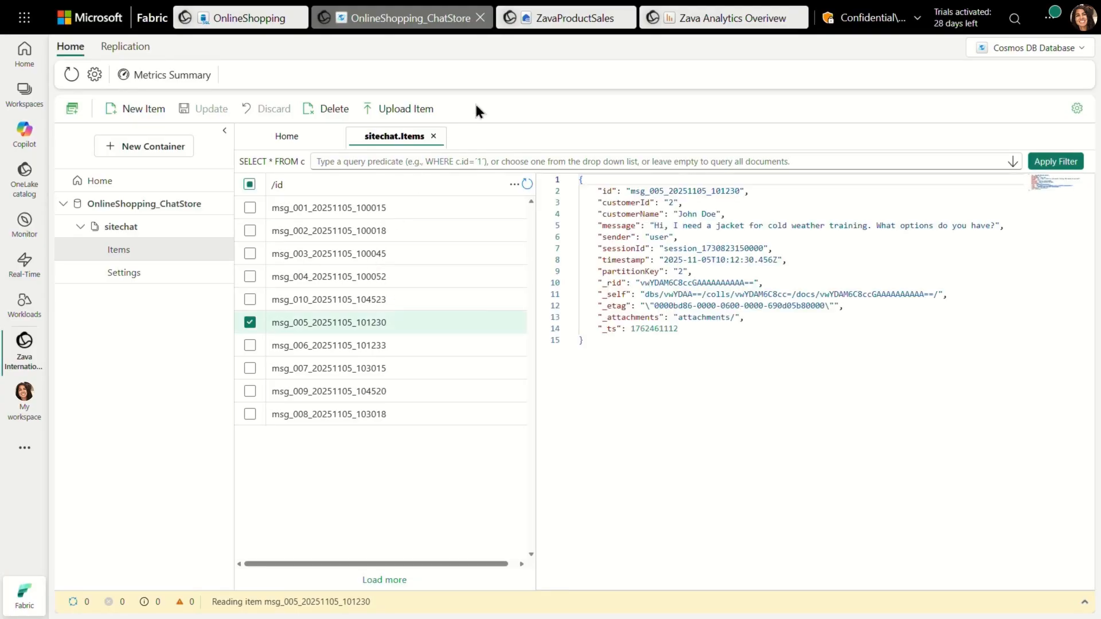
{"action": "left_click", "coordinate": [566, 18]}
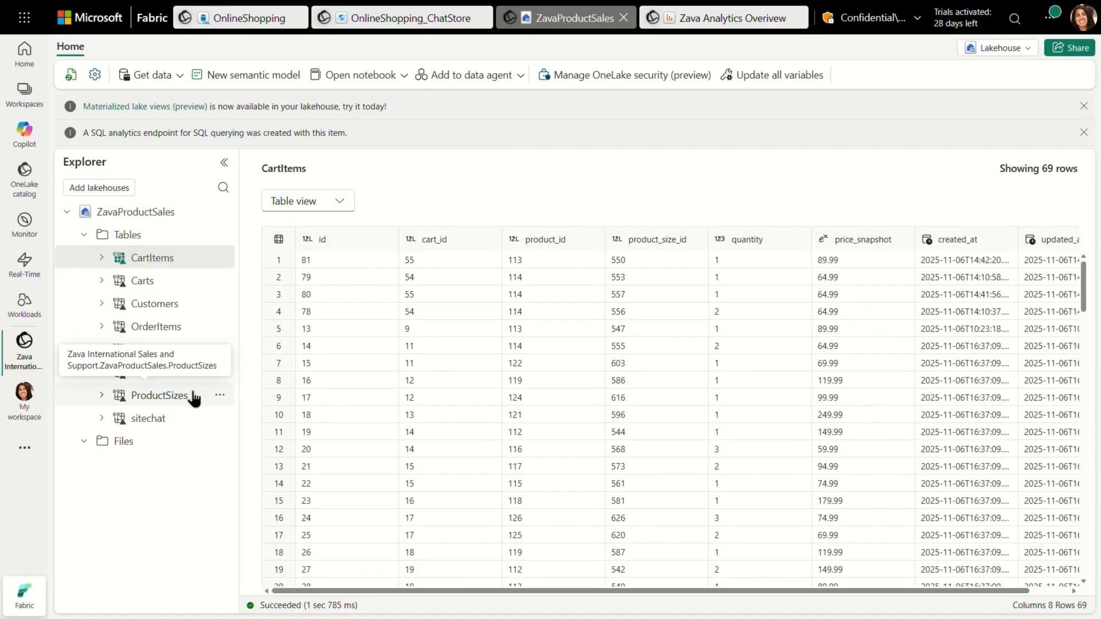
{"action": "mouse_move", "coordinate": [235, 372]}
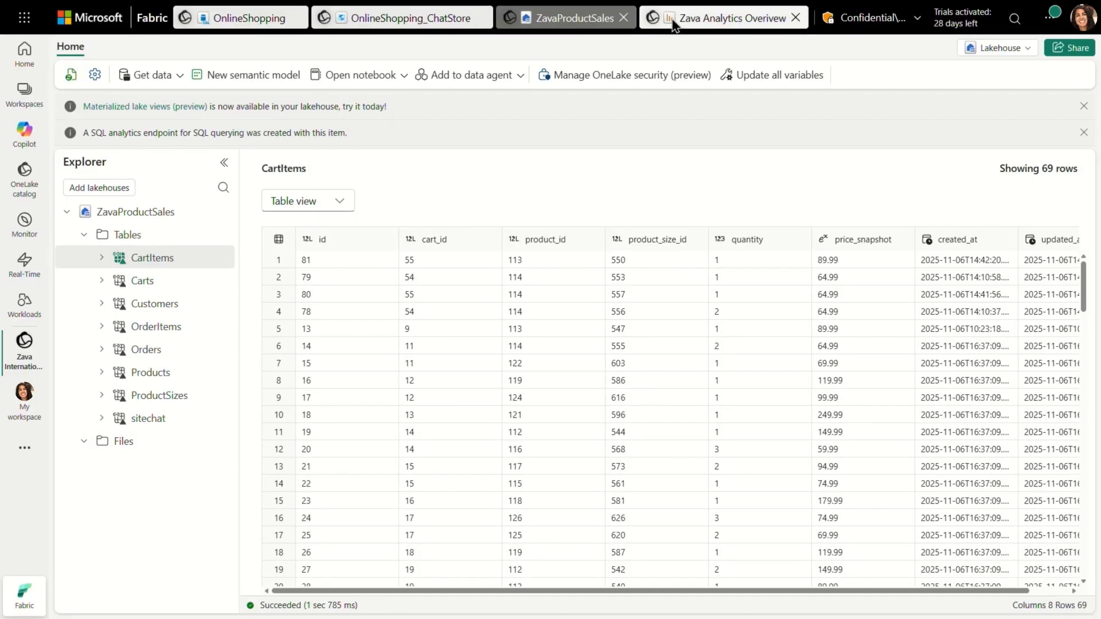
Step: Filter the Zava Analytics Executive Dashboard to DELIVERED orders: $39,891 revenue, 84 orders
{"action": "left_click", "coordinate": [723, 18]}
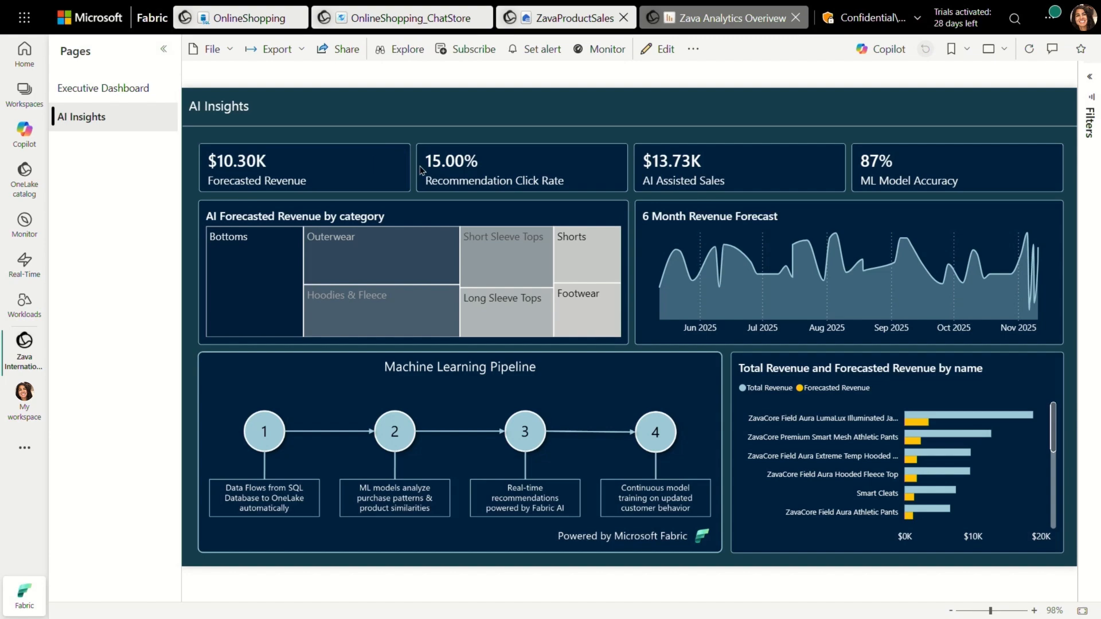
{"action": "mouse_move", "coordinate": [765, 272]}
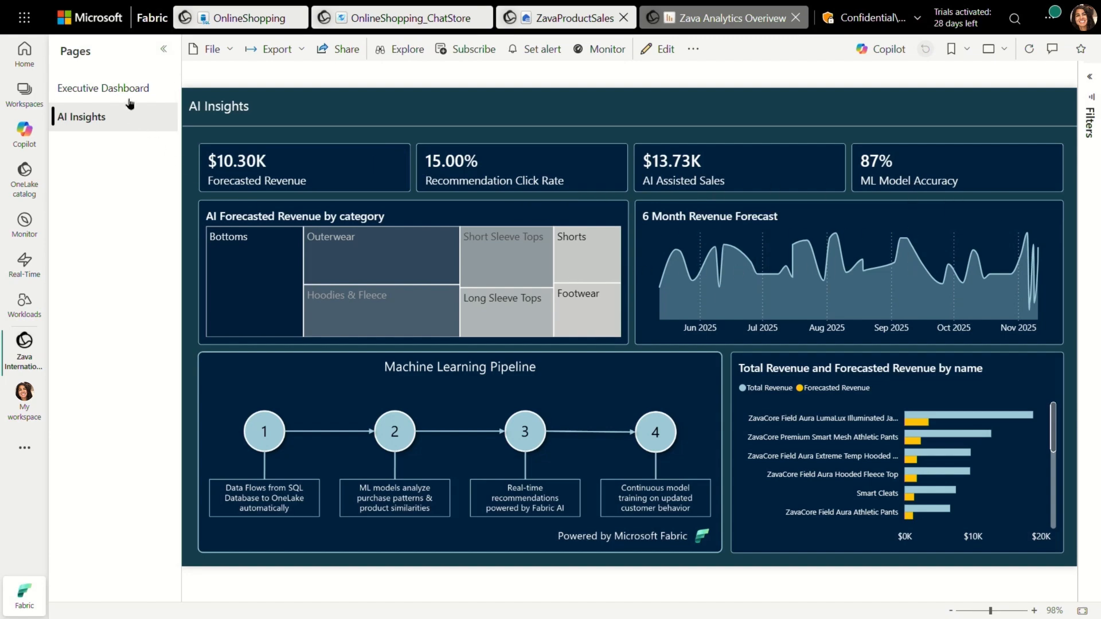
{"action": "left_click", "coordinate": [104, 88]}
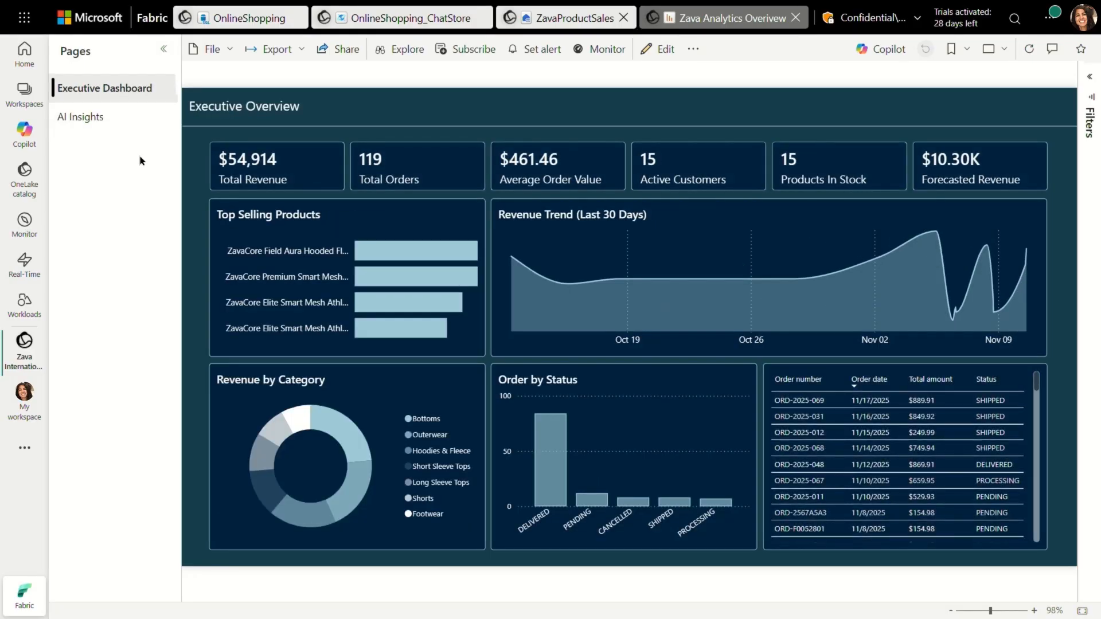
{"action": "mouse_move", "coordinate": [687, 185]}
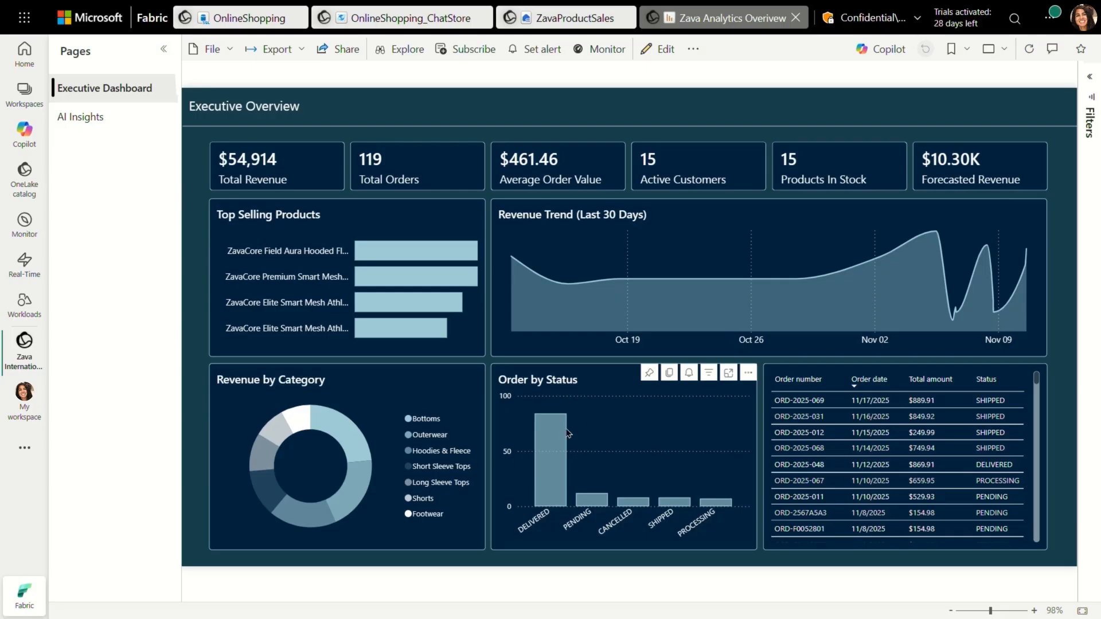
{"action": "left_click", "coordinate": [550, 449]}
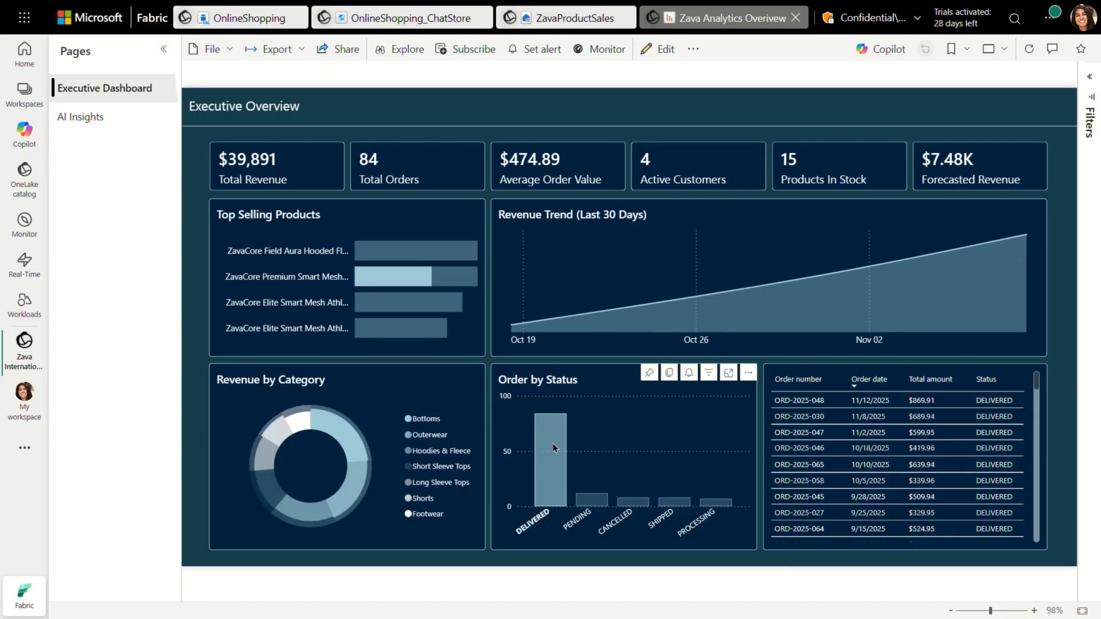